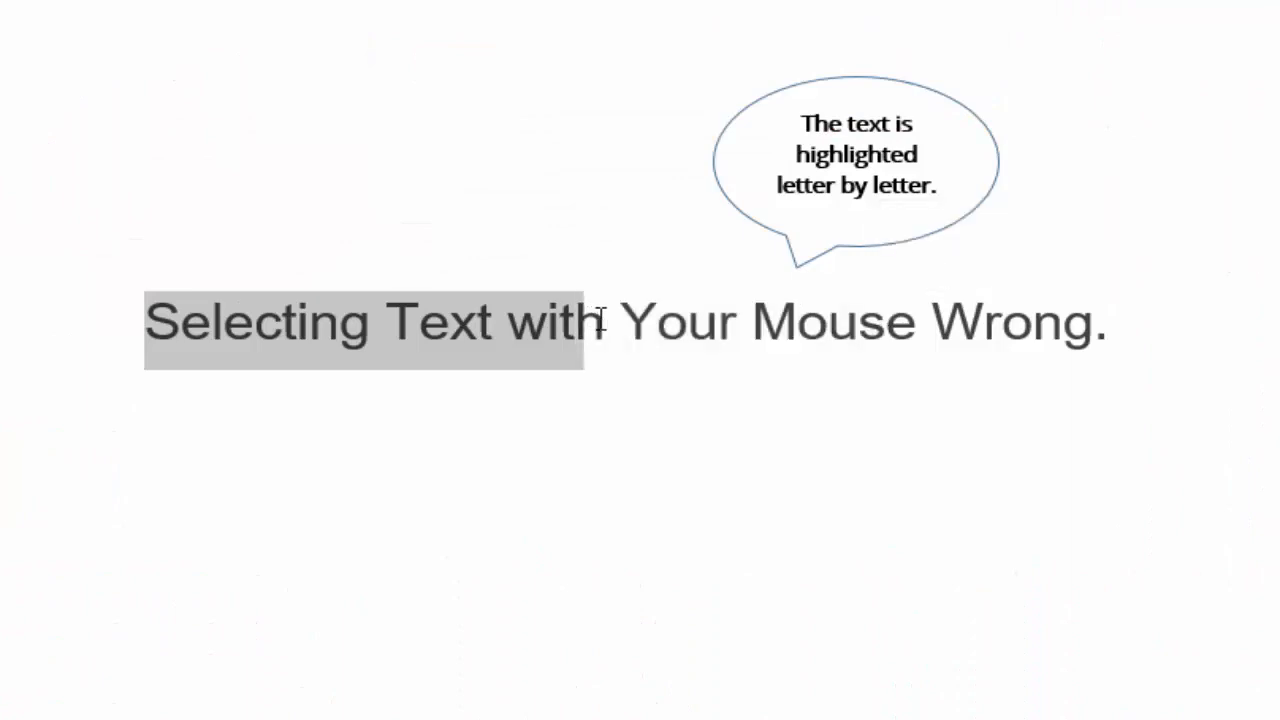
Drag across the title letter by letter, extending the highlight through the word 'Your'.
drag(590, 322, 745, 322)
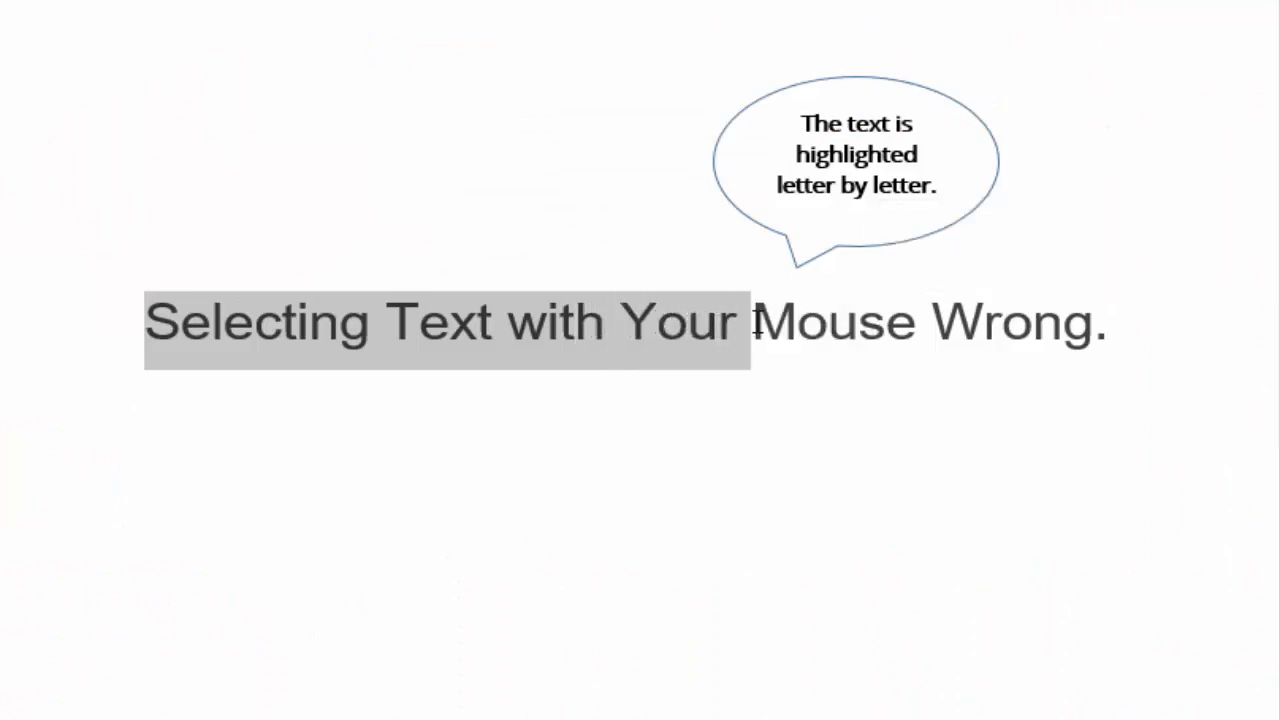
drag(745, 322, 850, 322)
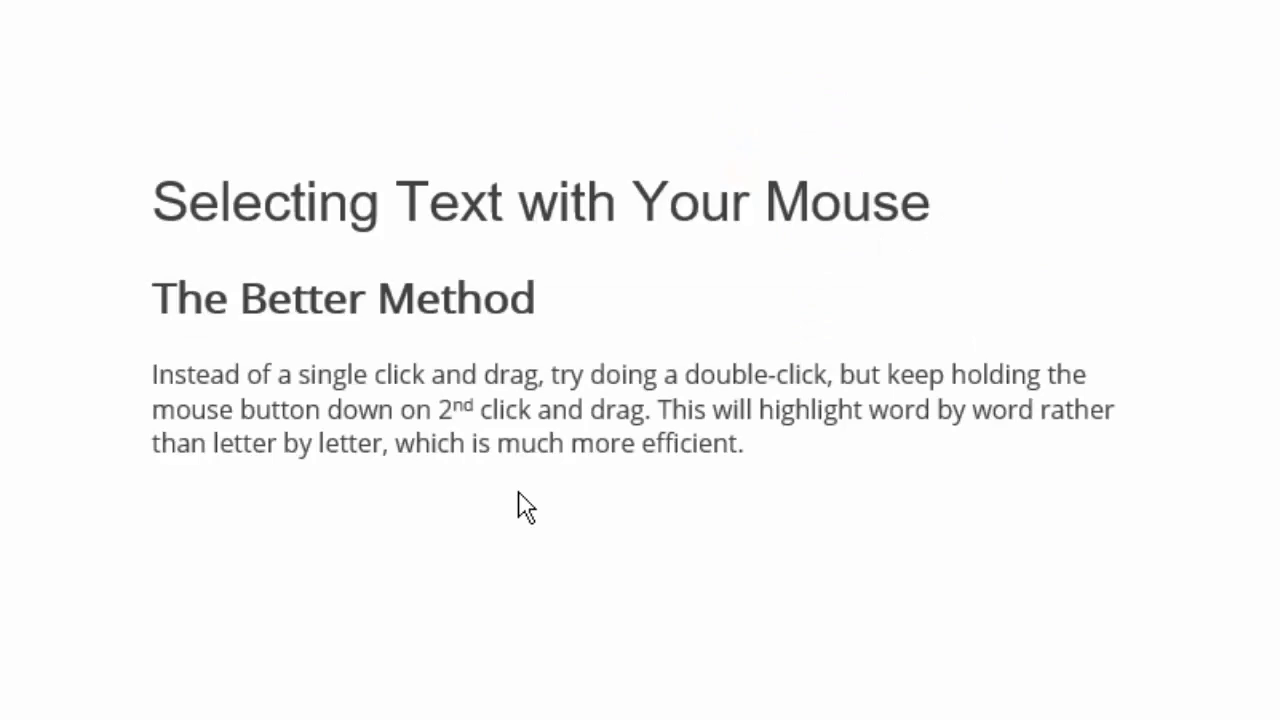
Double-click 'Selecting' in the title to begin a word-by-word selection toward 'Text'.
double_click(265, 215)
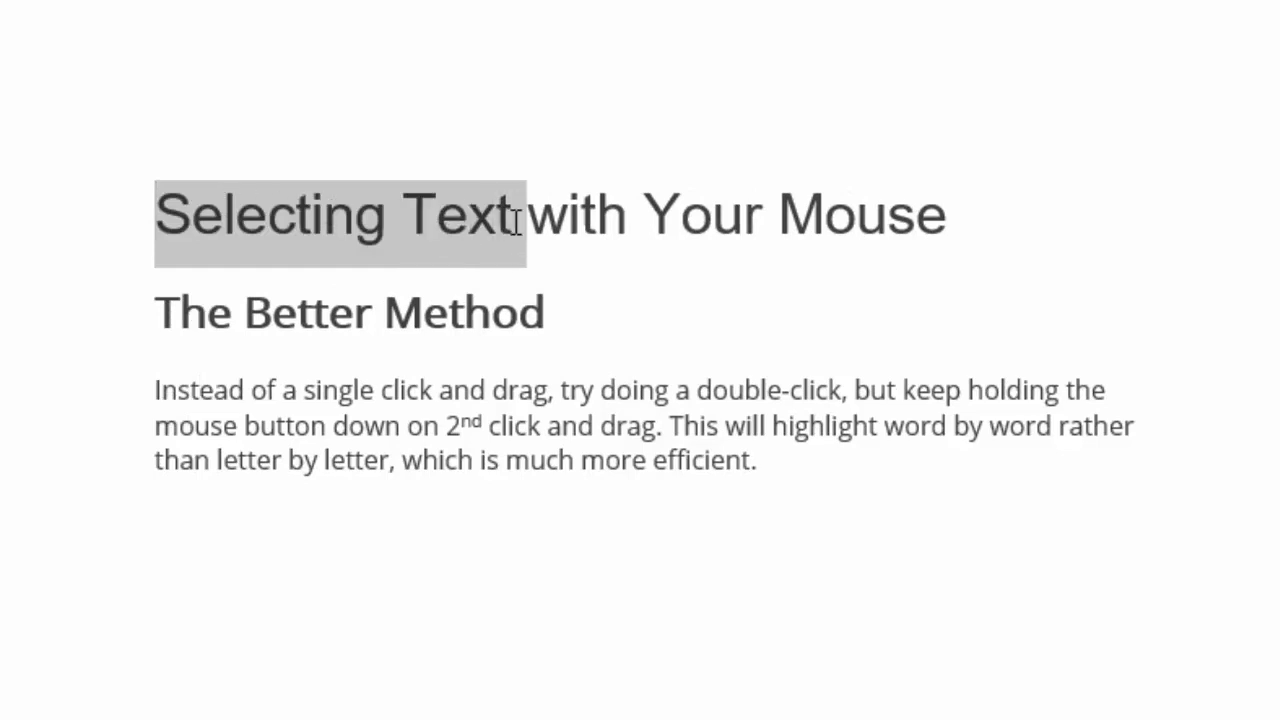
Extend the word selection from 'Selecting Text' through 'with', shrink it to 'Selecting', then deselect.
drag(510, 215, 590, 215)
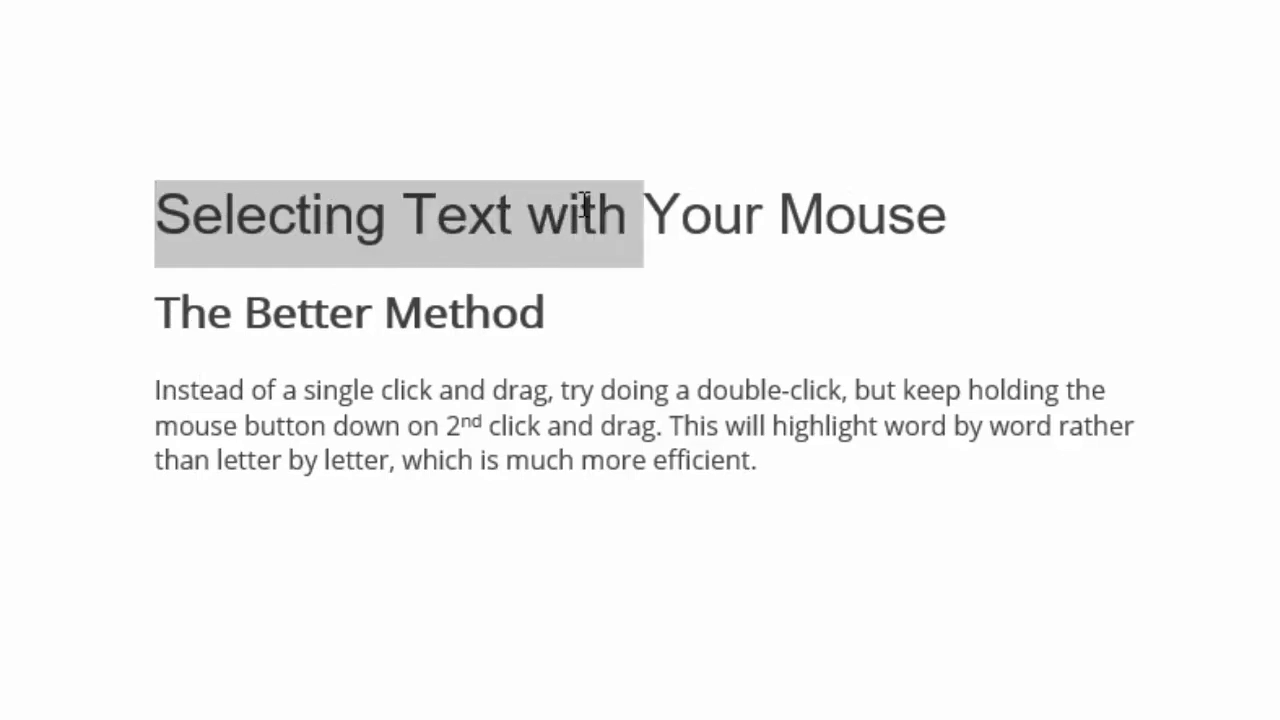
drag(585, 215, 480, 215)
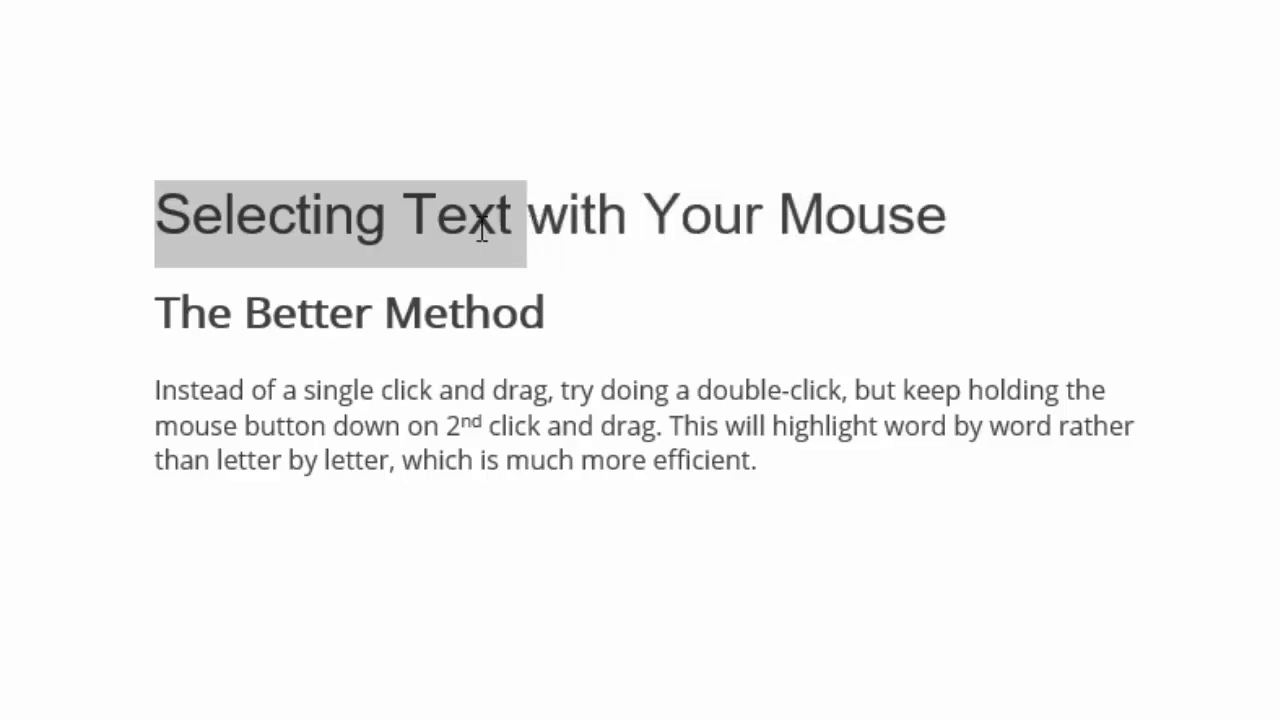
drag(480, 215, 200, 215)
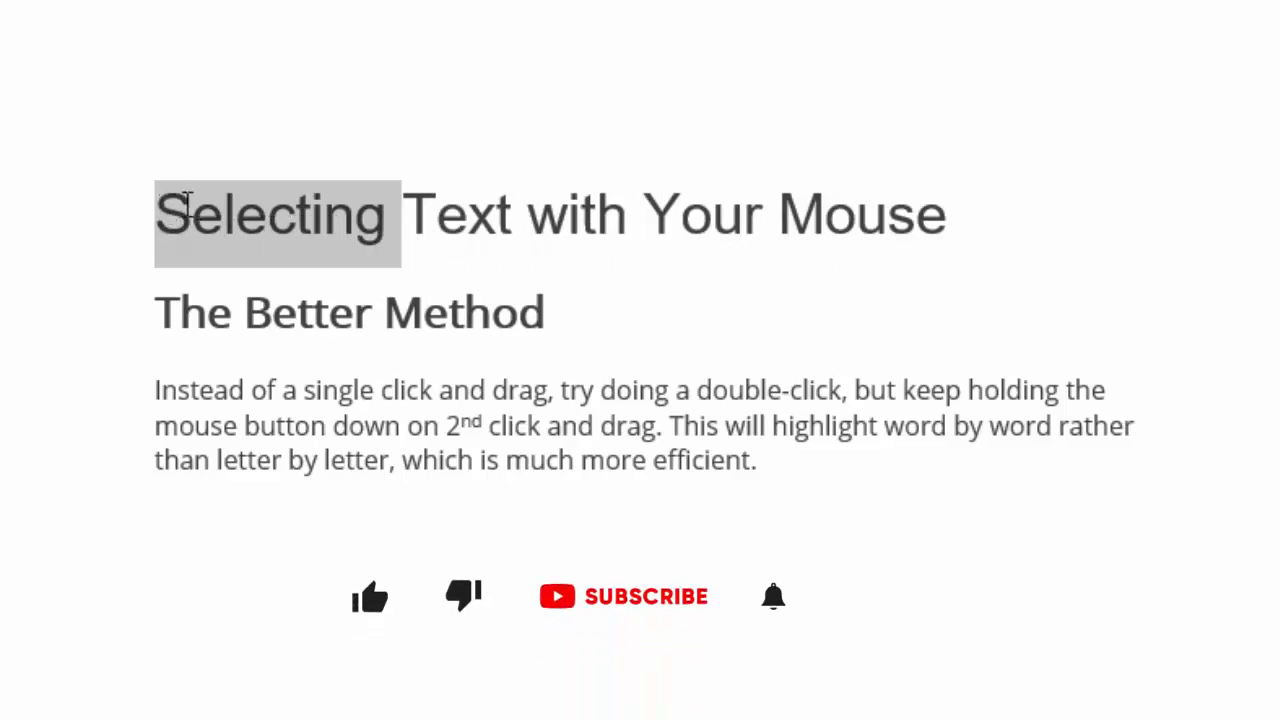
drag(180, 215, 755, 215)
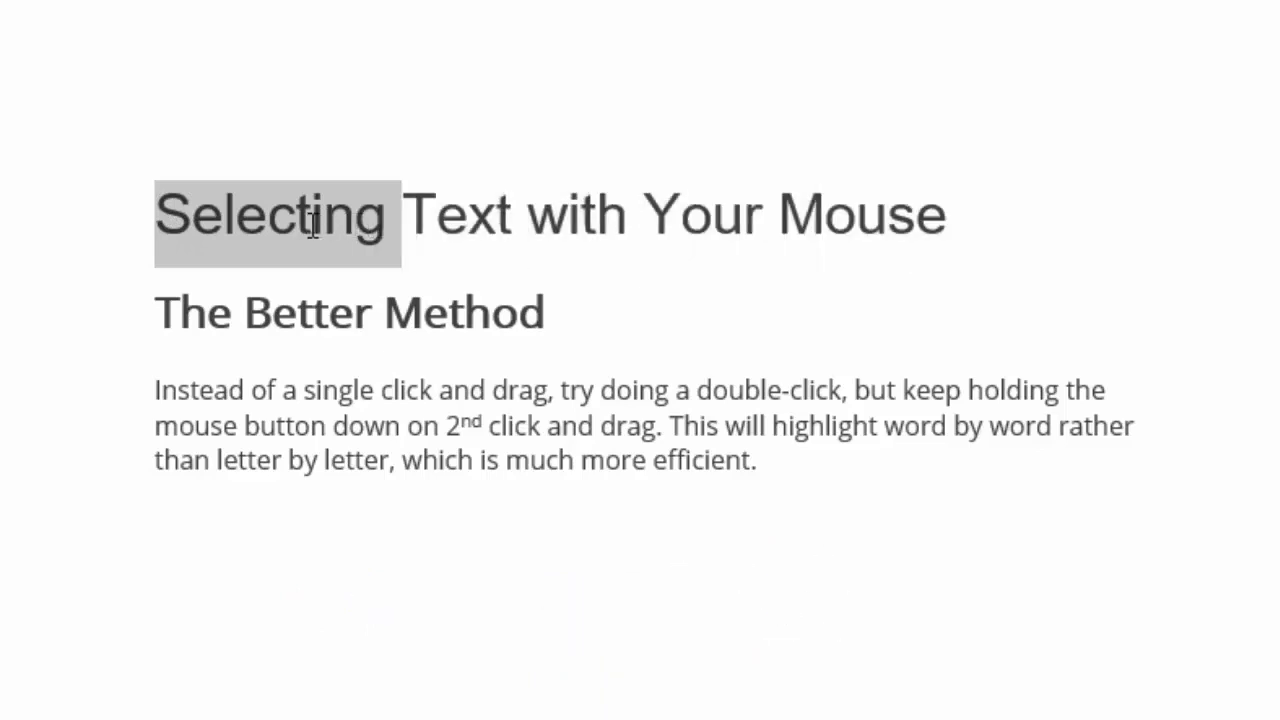
click(270, 214)
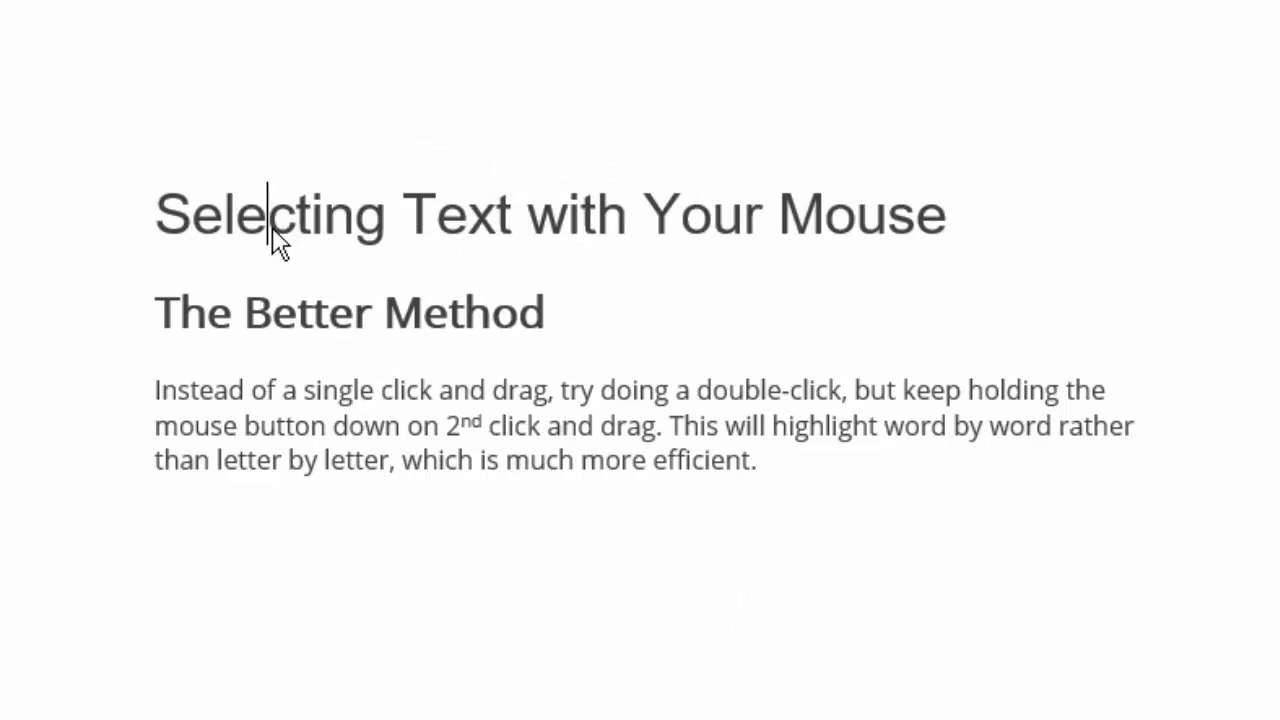